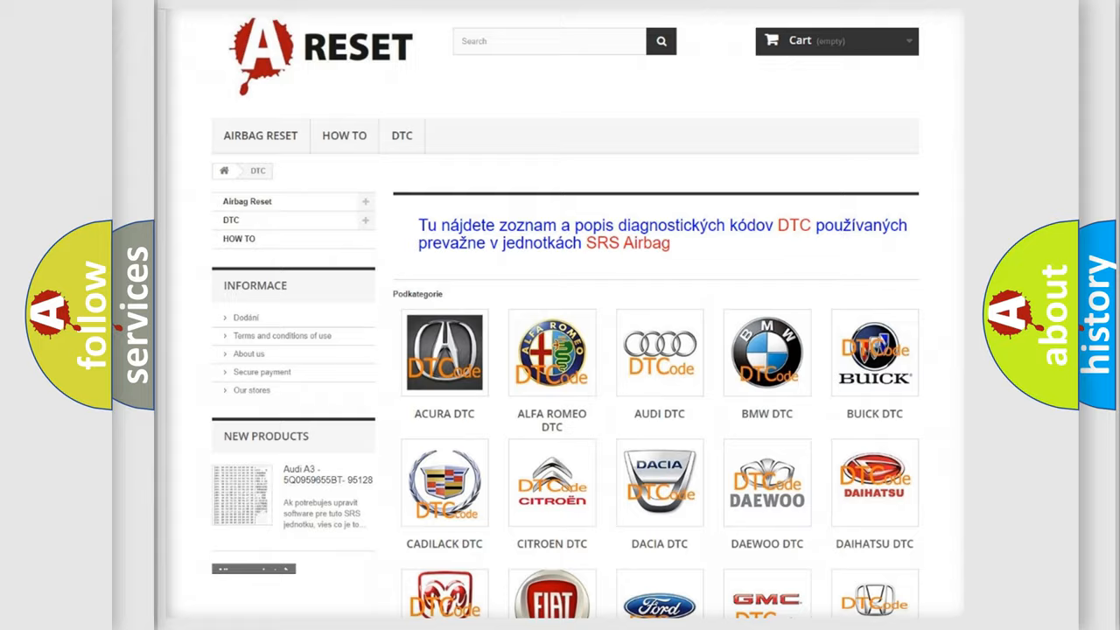
Step: Advance the B147913 slideshow to the Cause slide: module not configured properly, circuit open
{"action": "scroll", "scroll_direction": "down", "scroll_amount": 3}
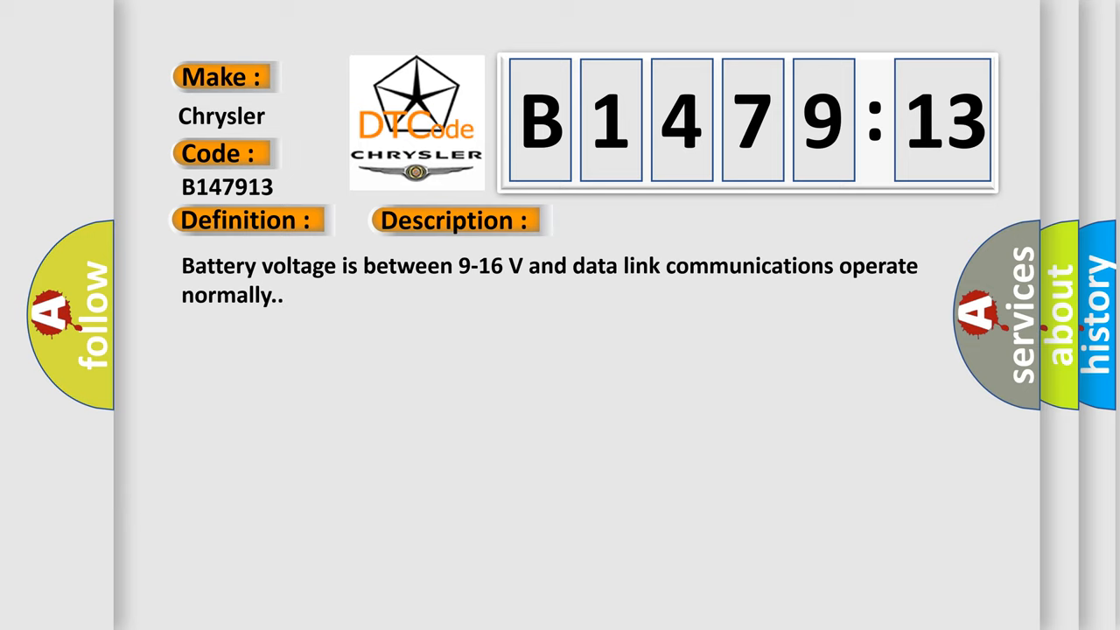
{"action": "left_click", "coordinate": [644, 220]}
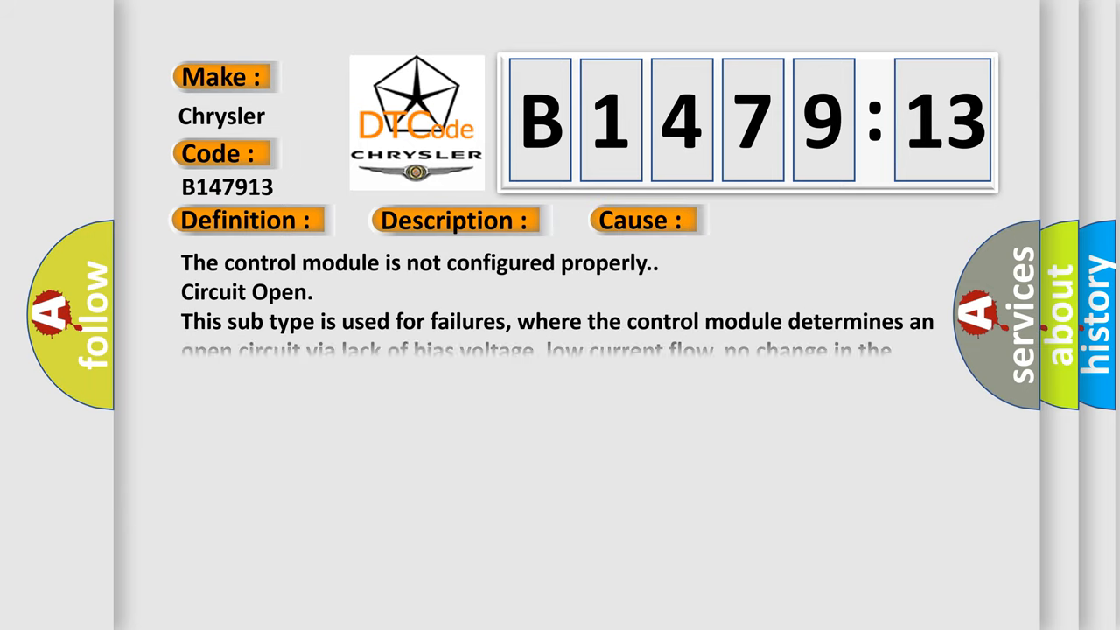